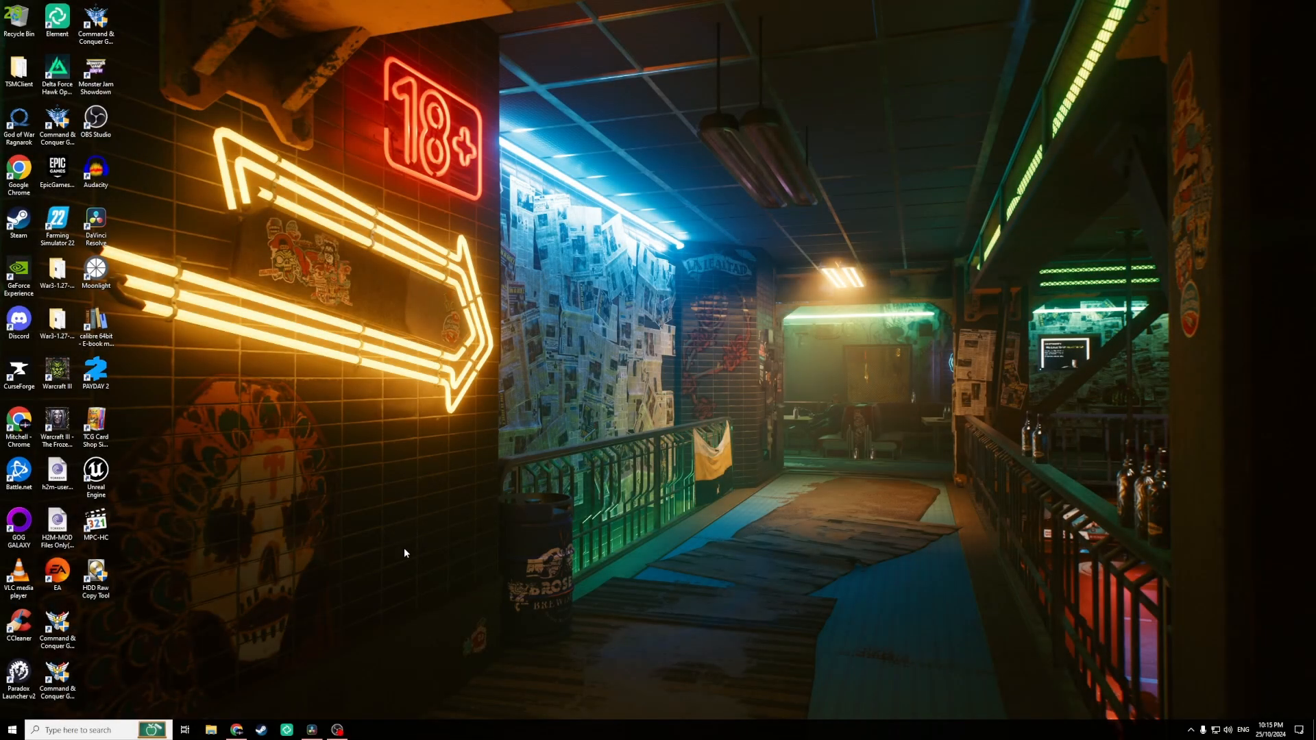
{"action": "mouse_move", "coordinate": [364, 592]}
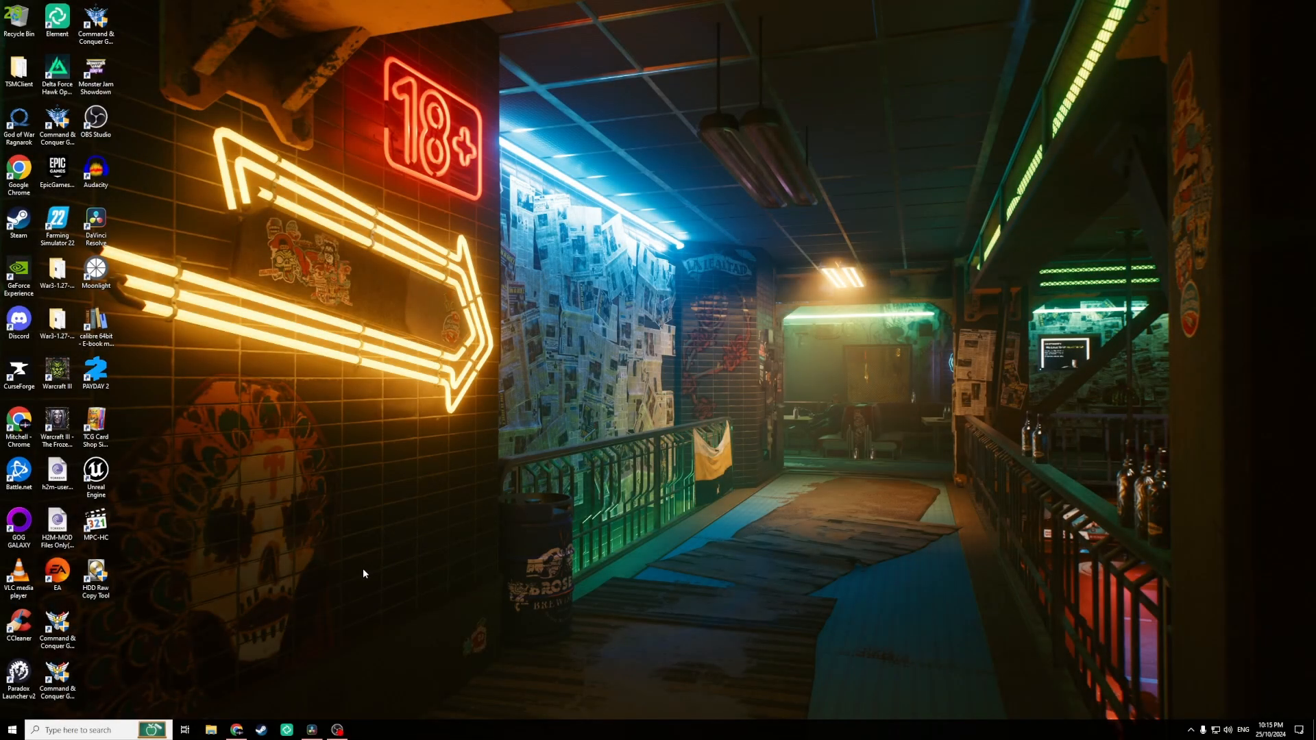
{"action": "mouse_move", "coordinate": [152, 654]}
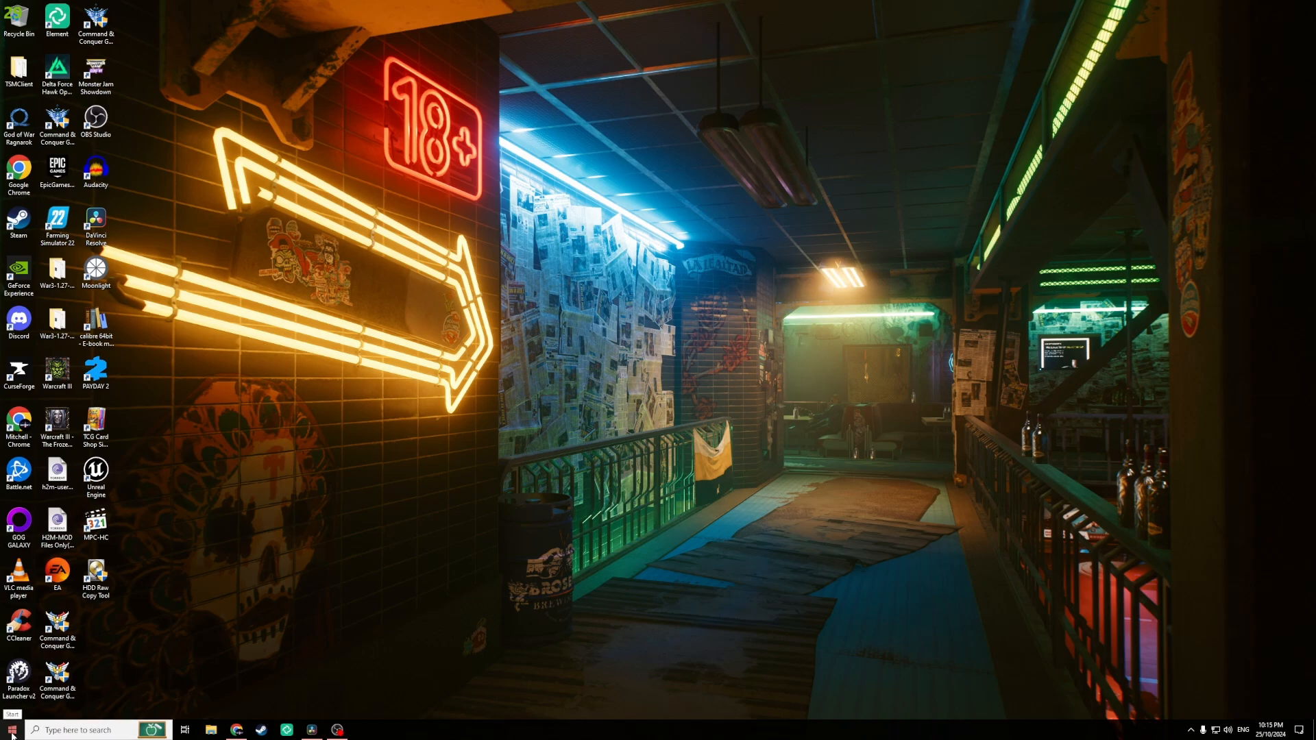
Launch Call of Duty from the Start menu's Recently added list into the Xbox app.
{"action": "left_click", "coordinate": [8, 730]}
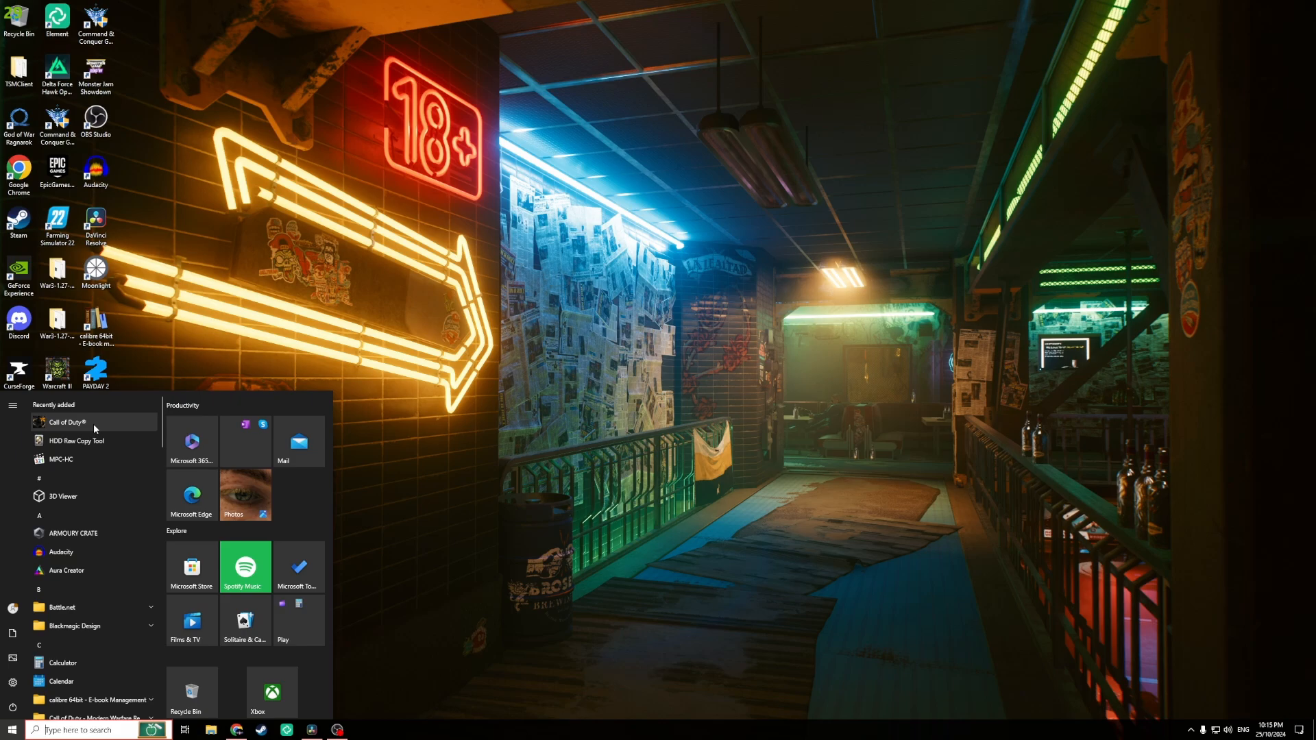
{"action": "left_click", "coordinate": [272, 691]}
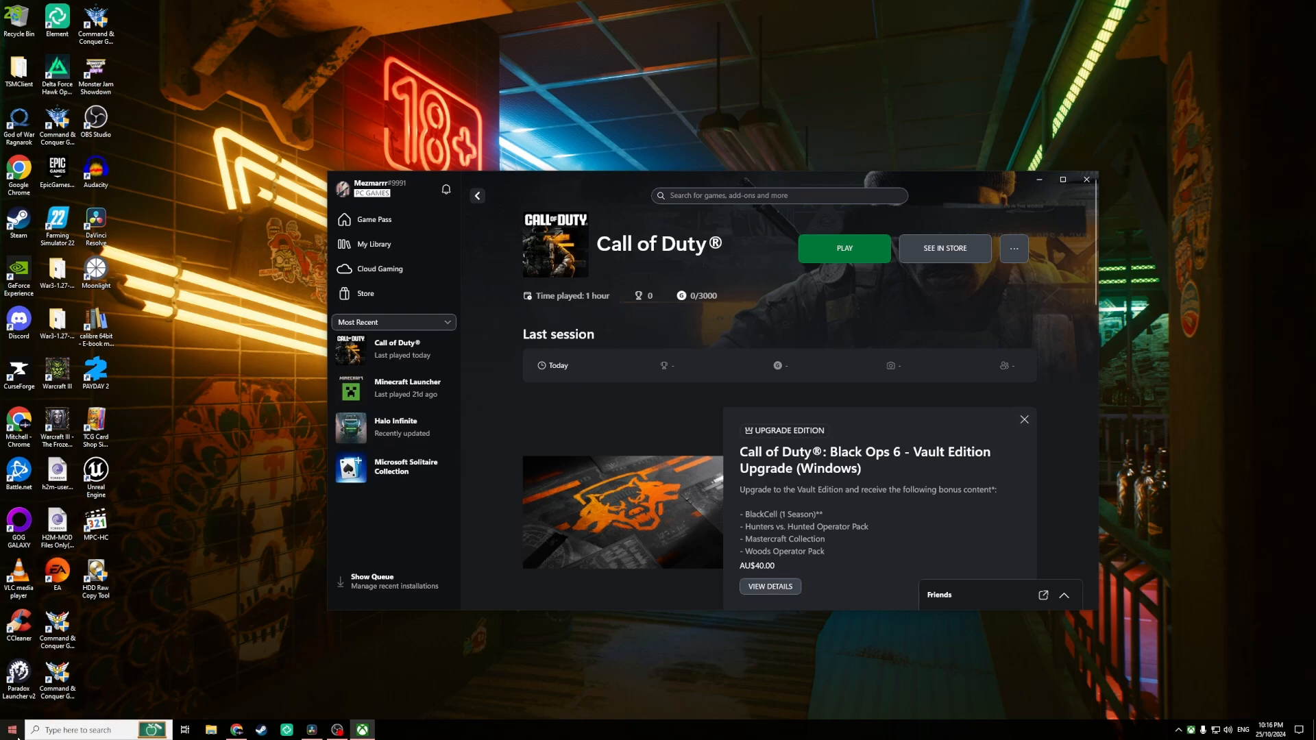
Show Call of Duty's More submenu in Start, including Run as administrator and app settings.
{"action": "left_click", "coordinate": [8, 729]}
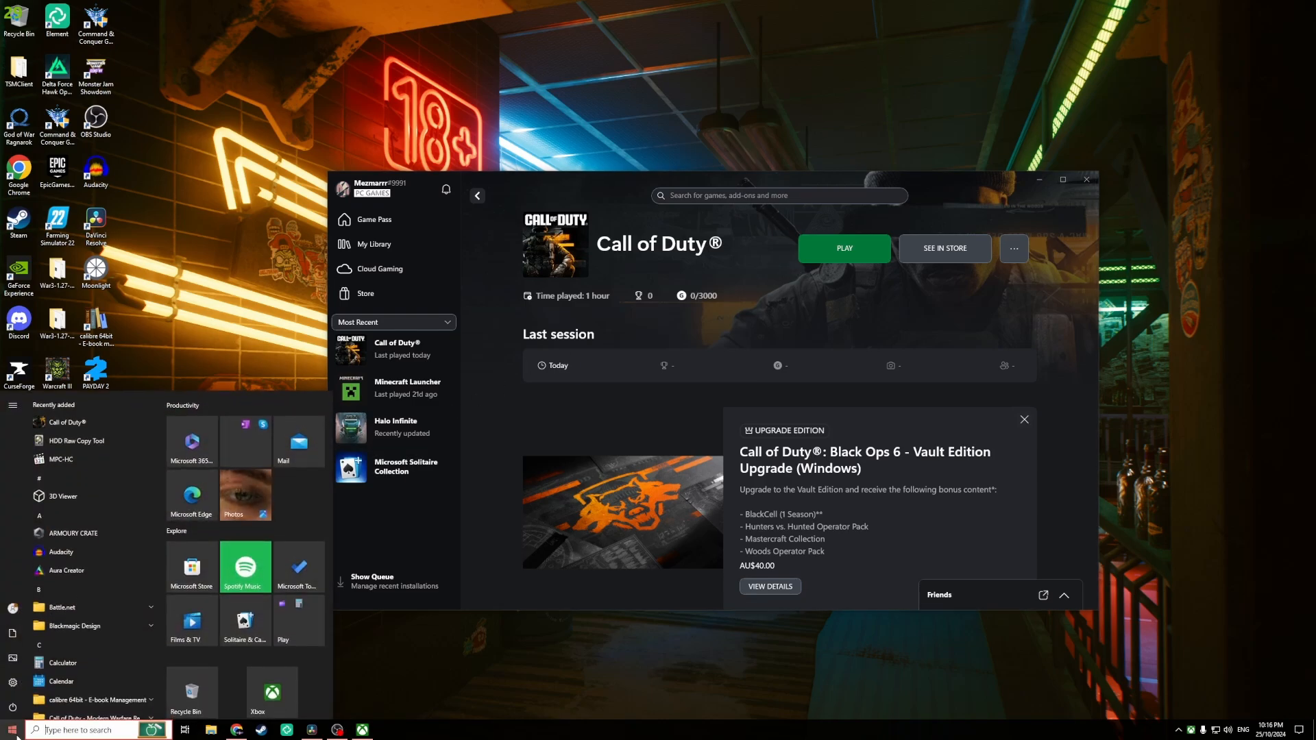
{"action": "right_click", "coordinate": [54, 423]}
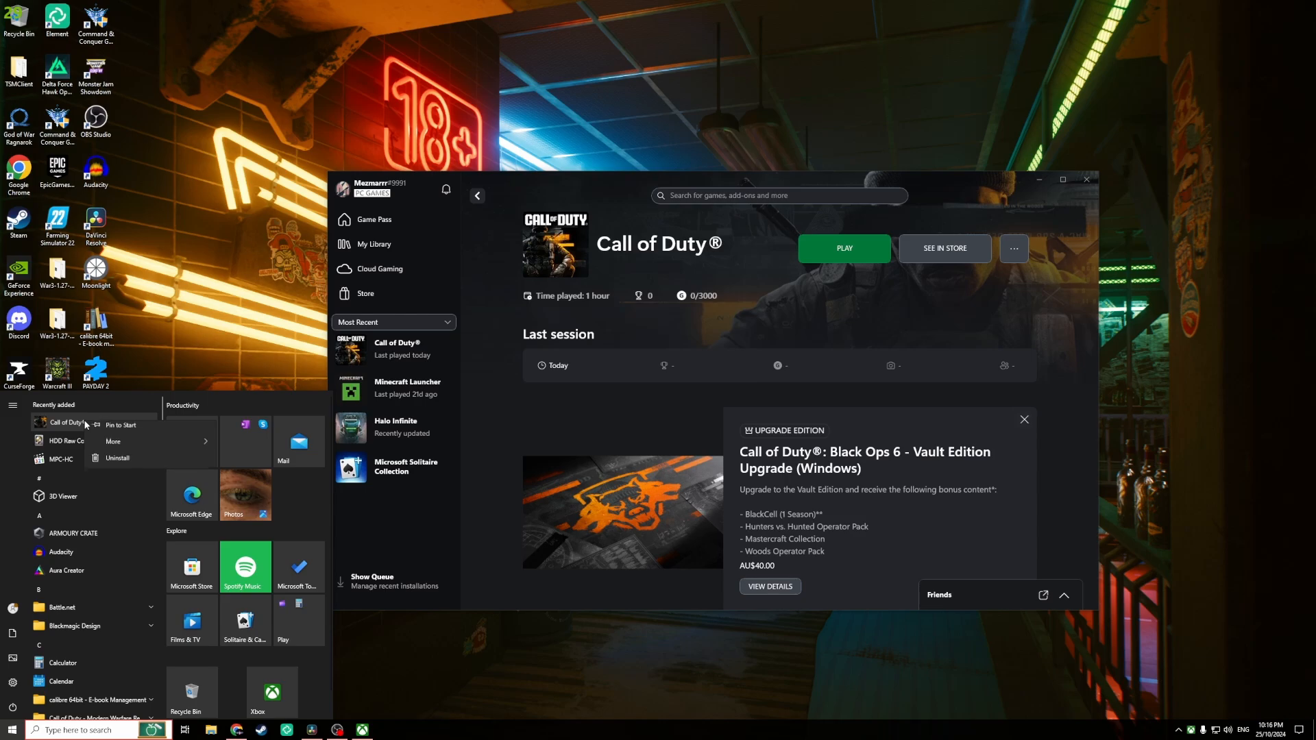
{"action": "left_click", "coordinate": [112, 447]}
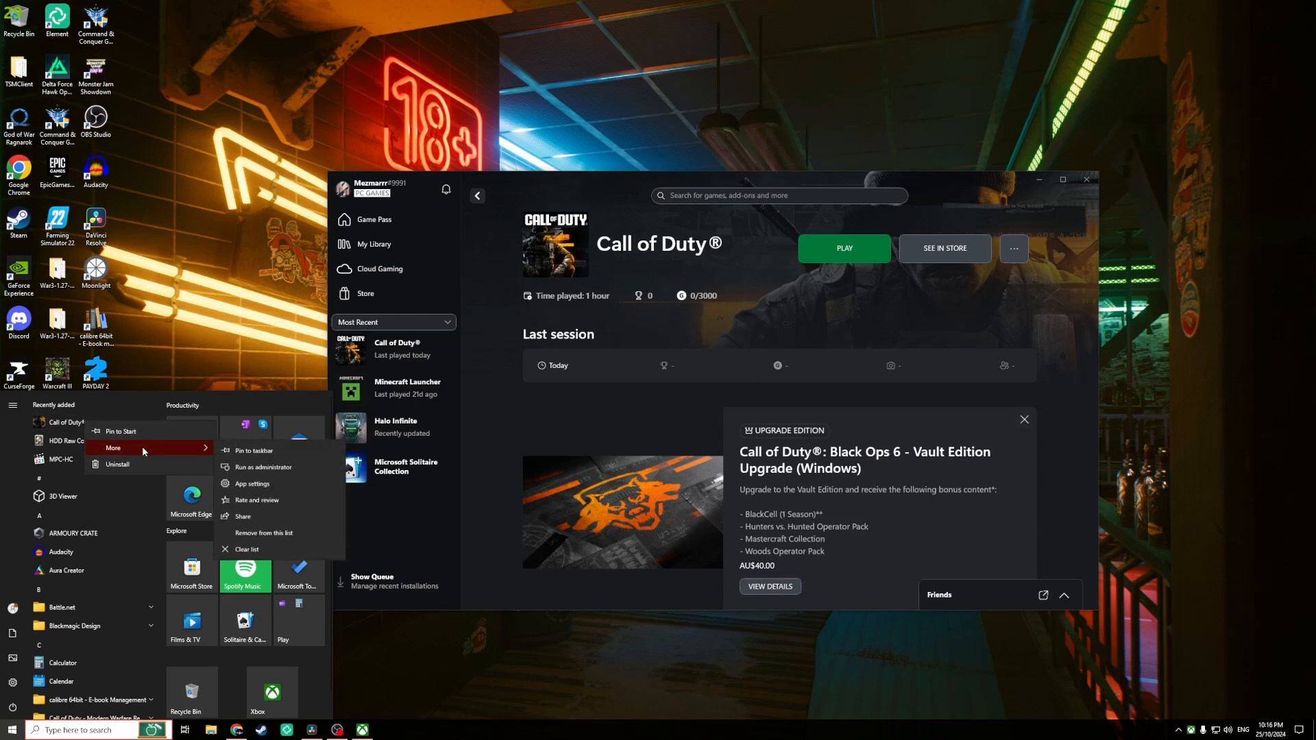
{"action": "mouse_move", "coordinate": [275, 474]}
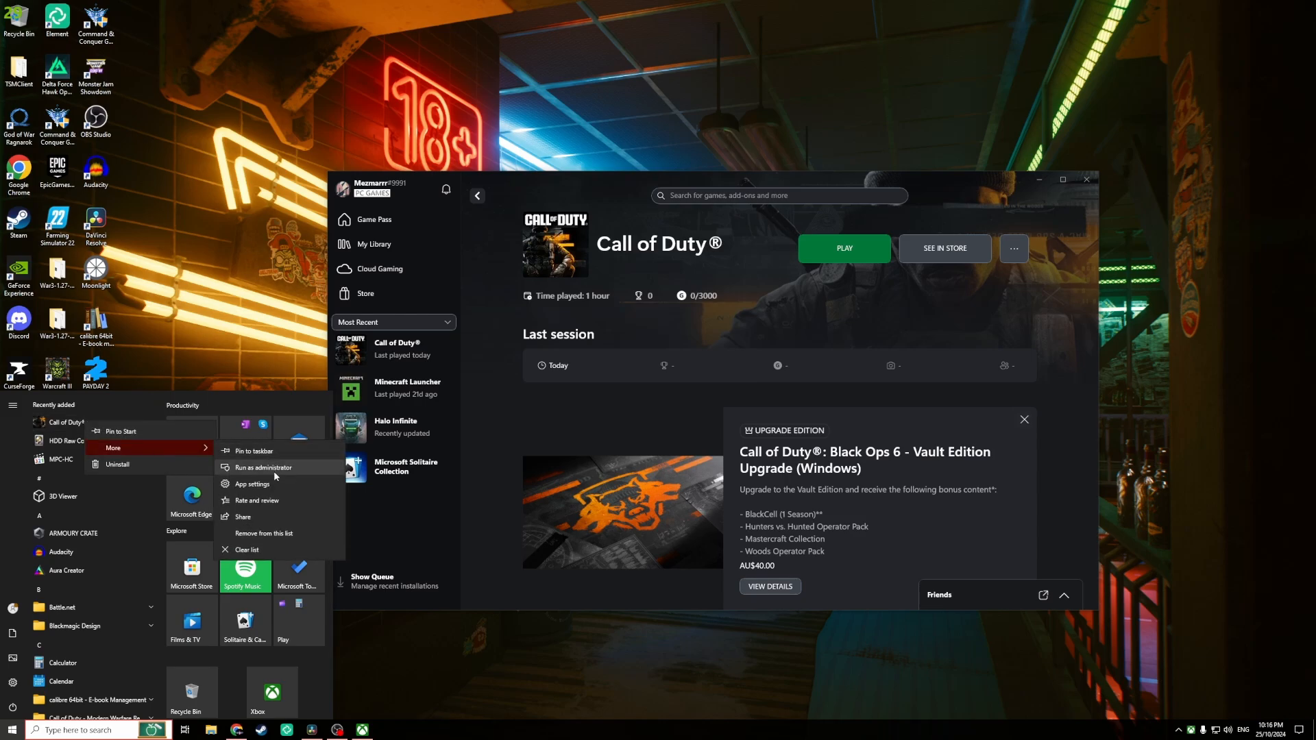